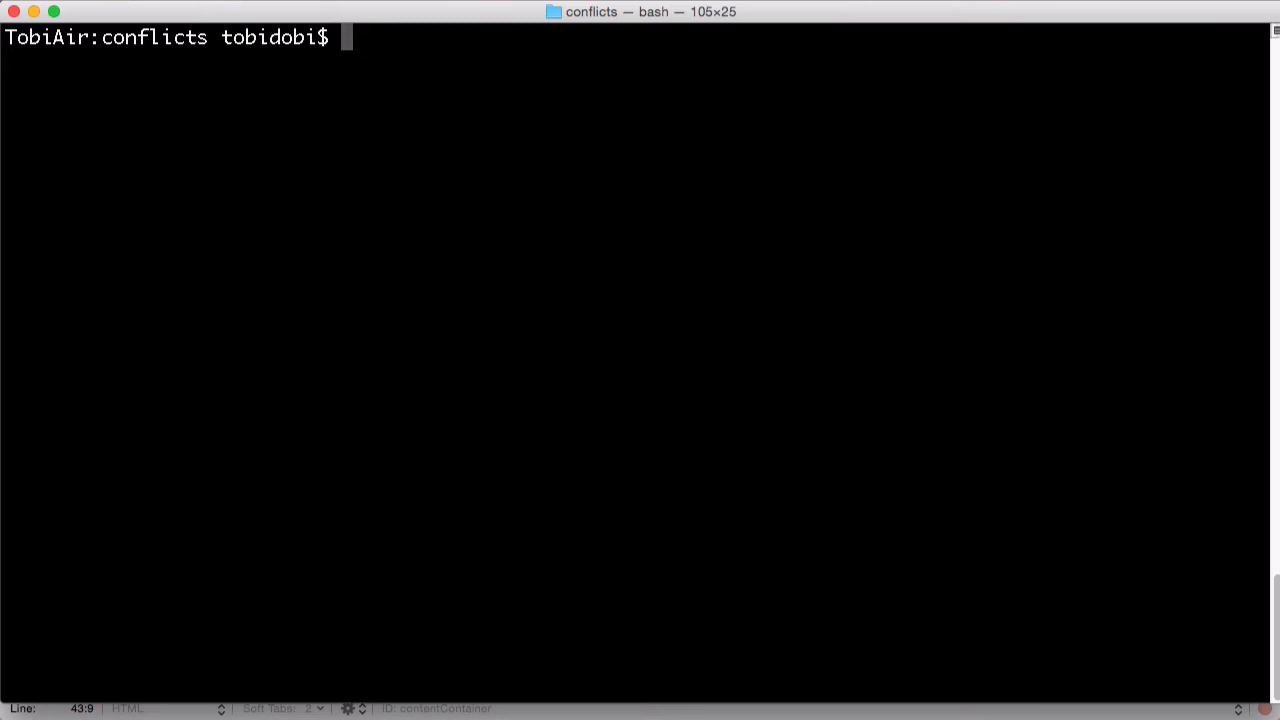
- Run git merge development, producing a merge conflict in index.html
{"action": "type", "text": "git merge d"}
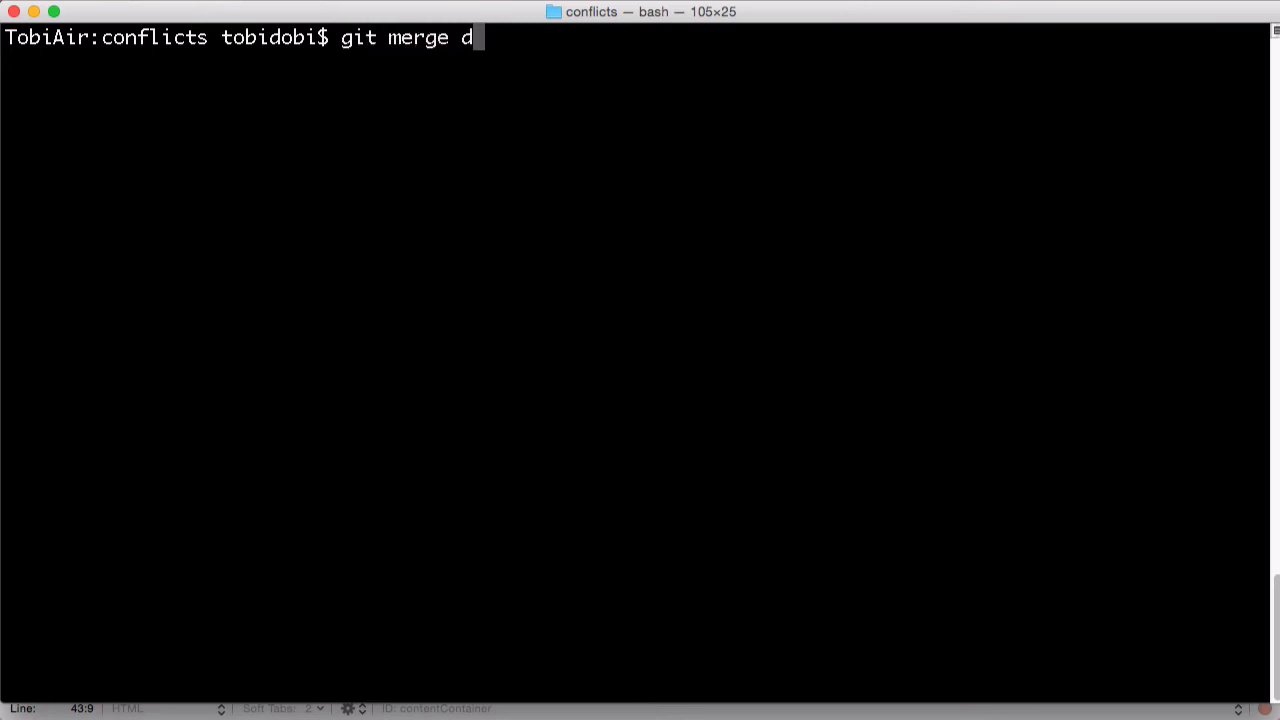
{"action": "type", "text": "evelopment"}
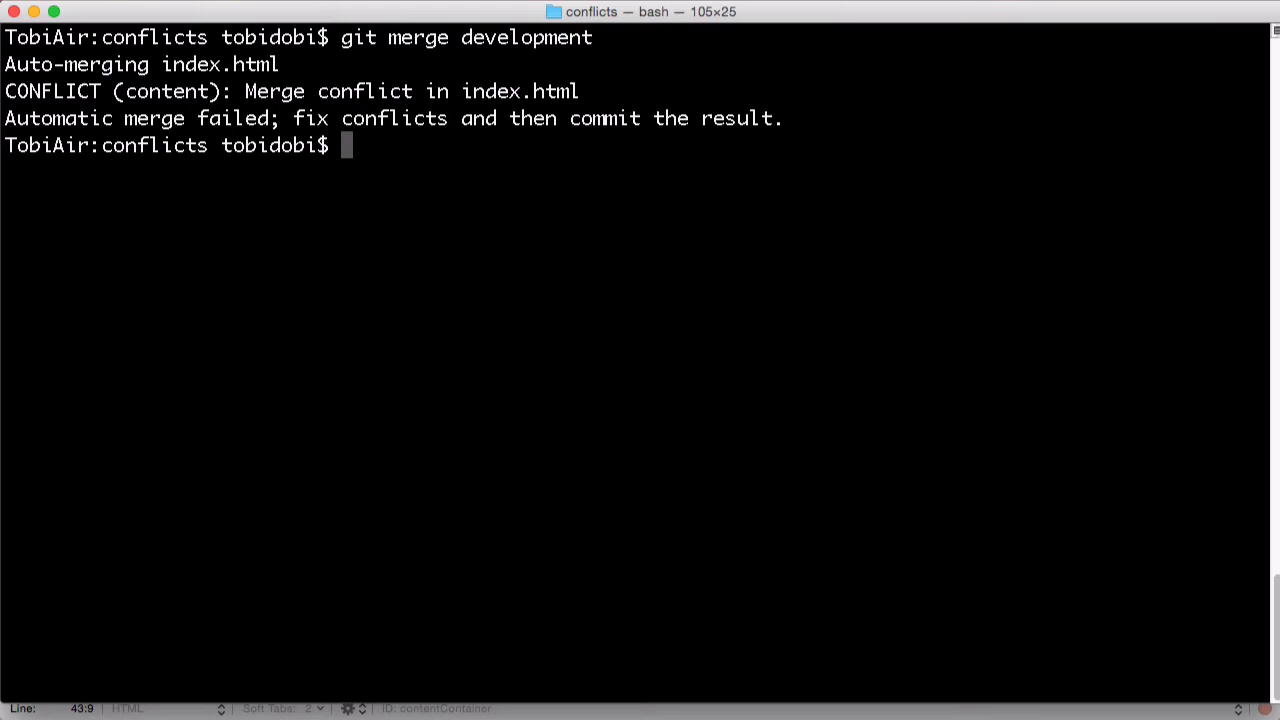
- Run git status to list index.html as unmerged, modified on both sides
{"action": "type", "text": "git status"}
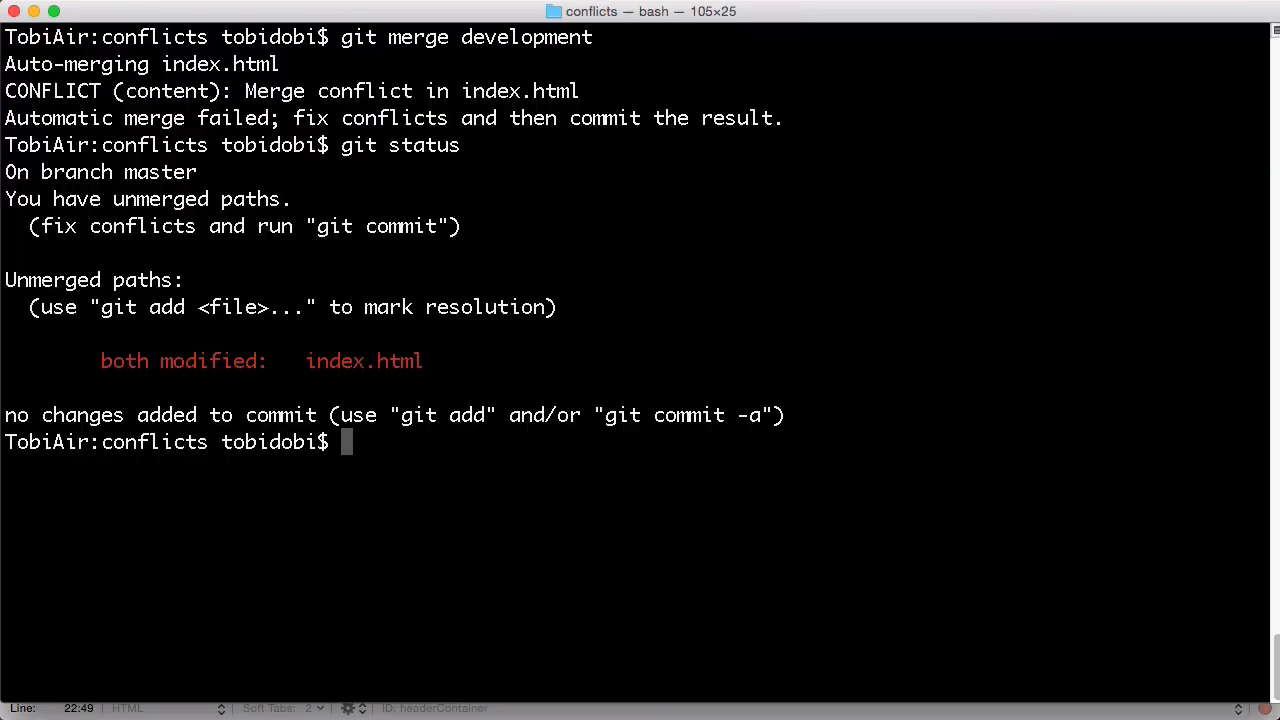
- Type git add and git commit, then launch git mergetool to open index.html in Kaleidoscope
{"action": "type", "text": "git add index.html"}
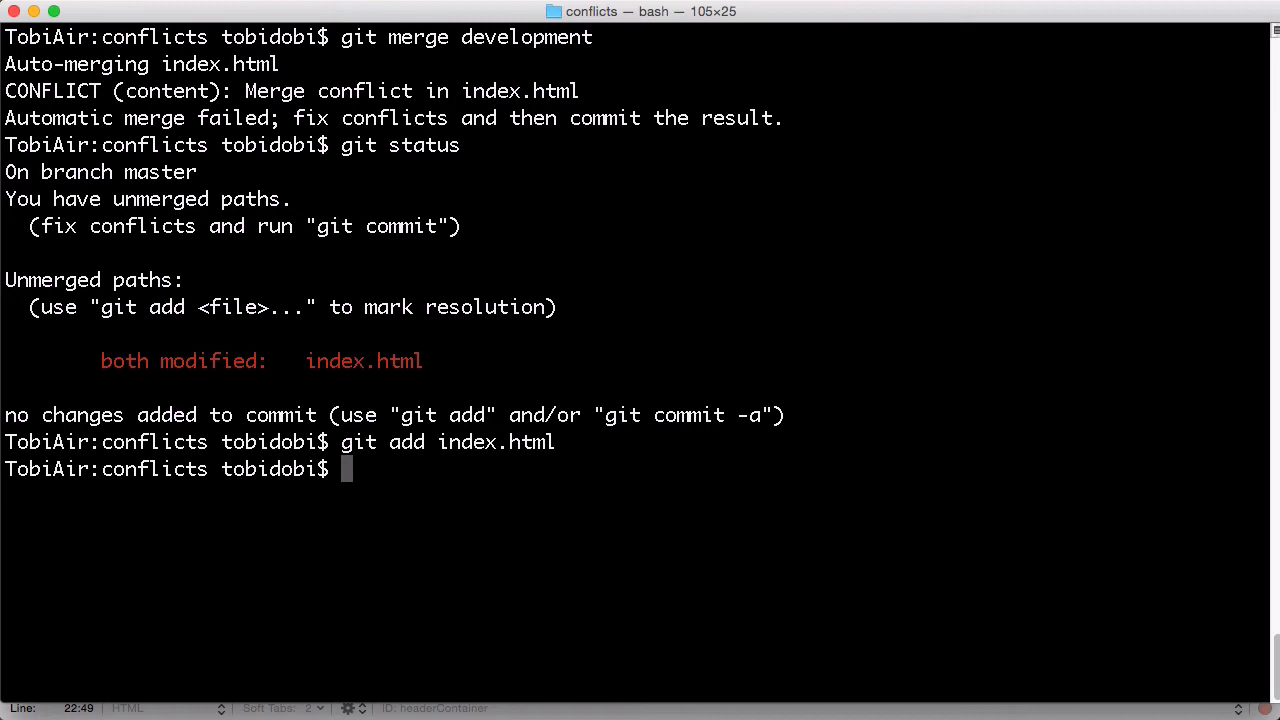
{"action": "type", "text": "git commit"}
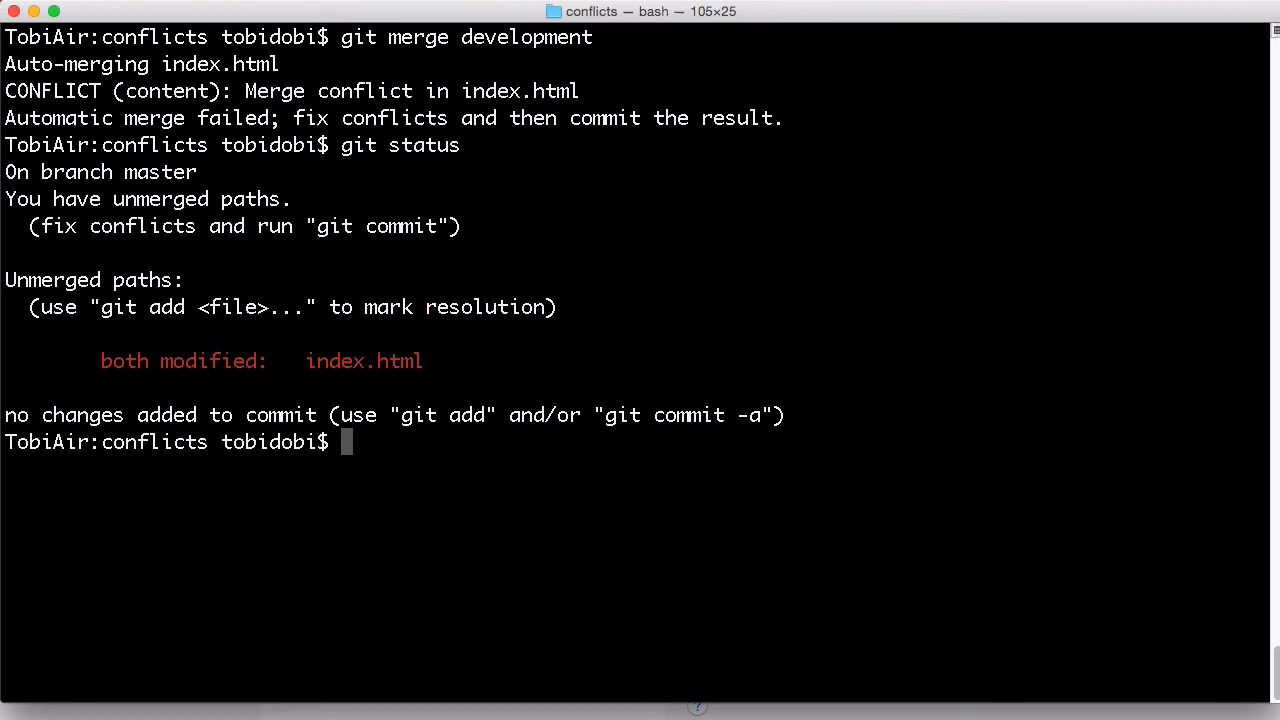
{"action": "type", "text": "git mergetool"}
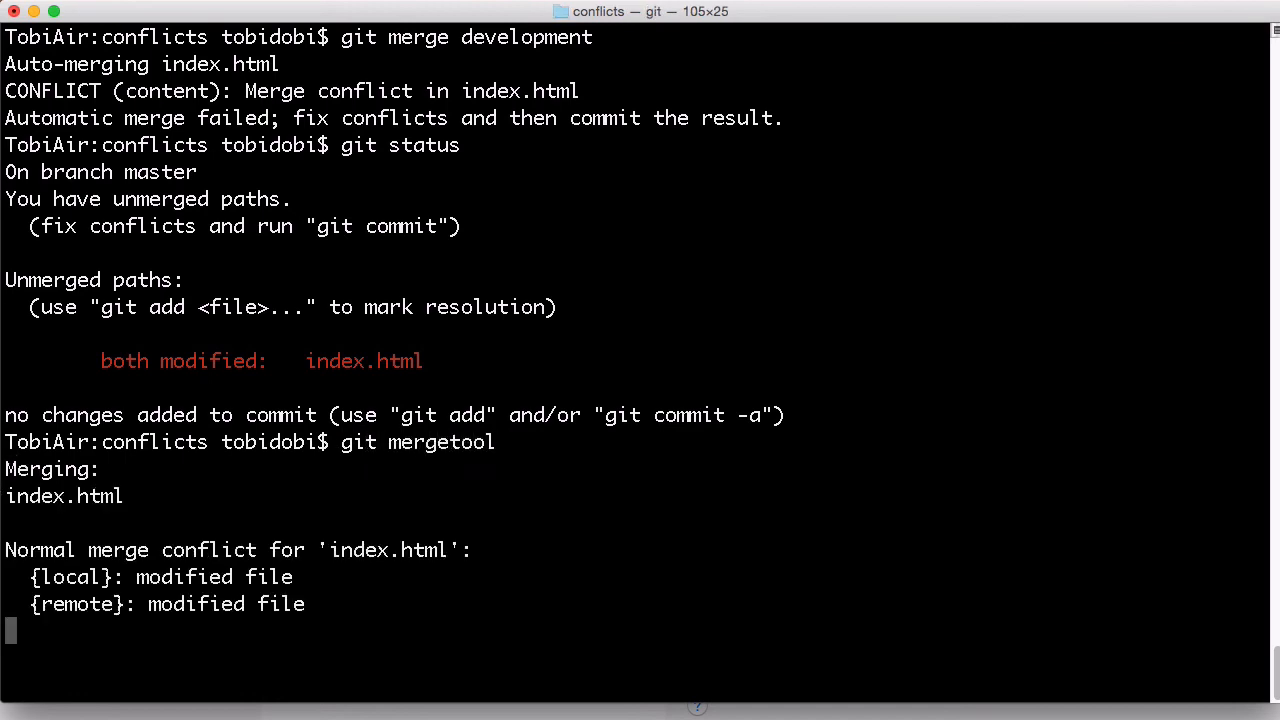
{"action": "key", "text": "Return"}
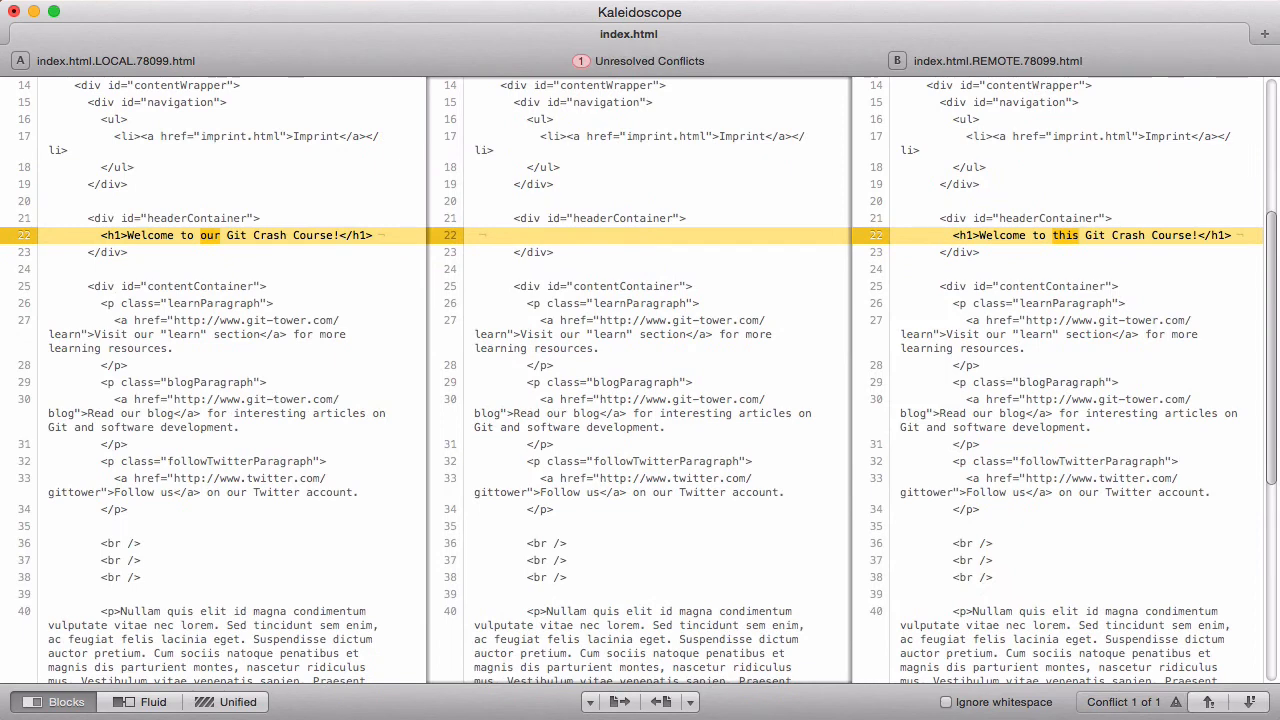
{"action": "mouse_move", "coordinate": [620, 701]}
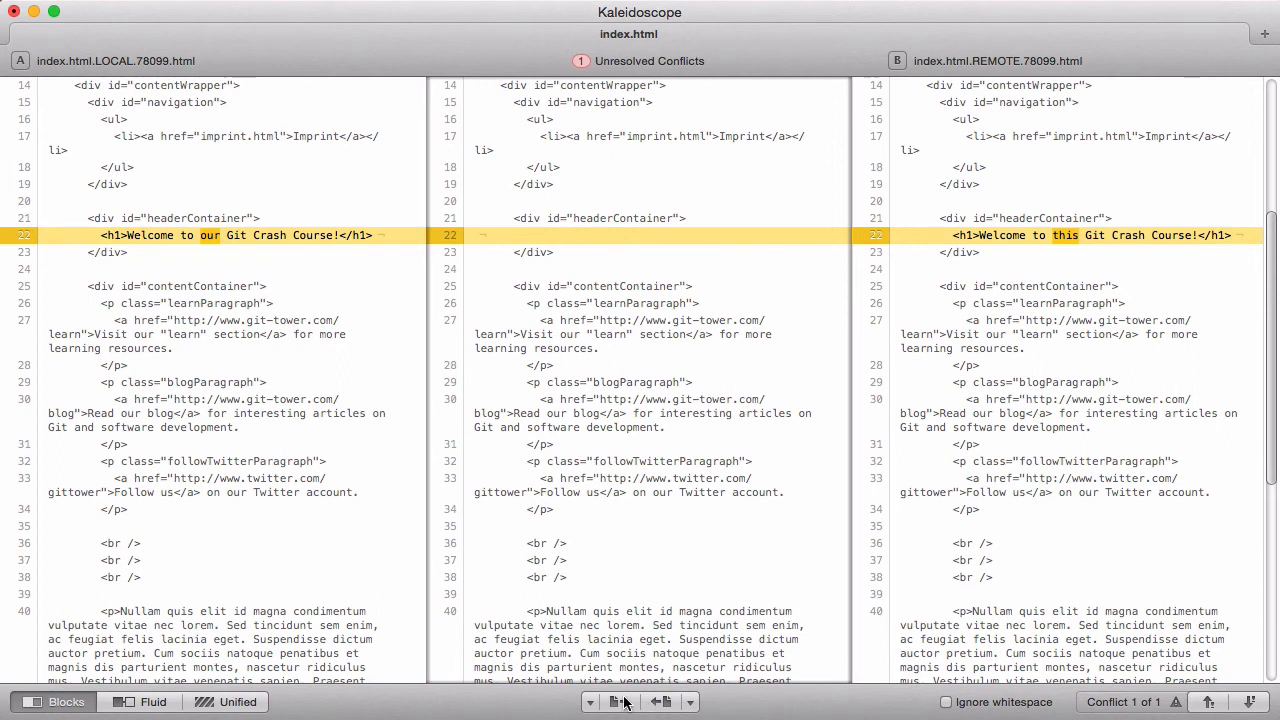
{"action": "mouse_move", "coordinate": [937, 280]}
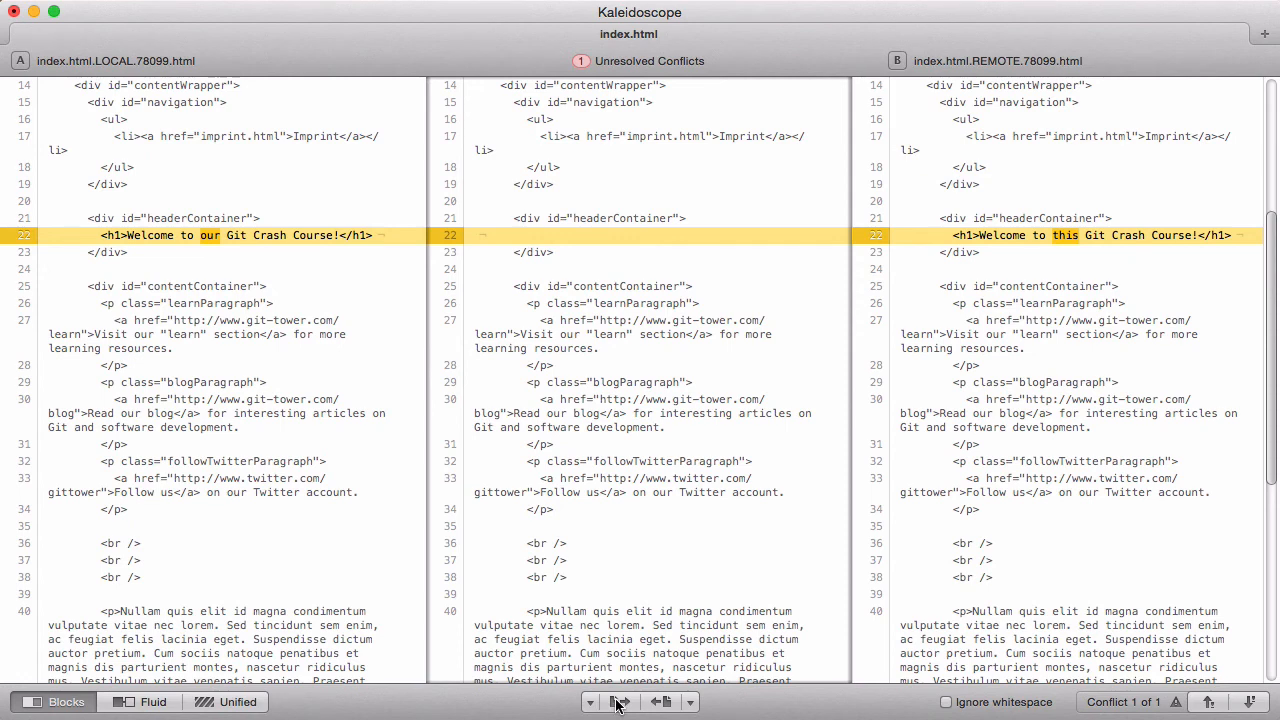
- Choose a merge option for the conflicting heading on line 22, then quit Kaleidoscope
{"action": "left_click", "coordinate": [663, 701]}
{"action": "type", "text": "git commi"}
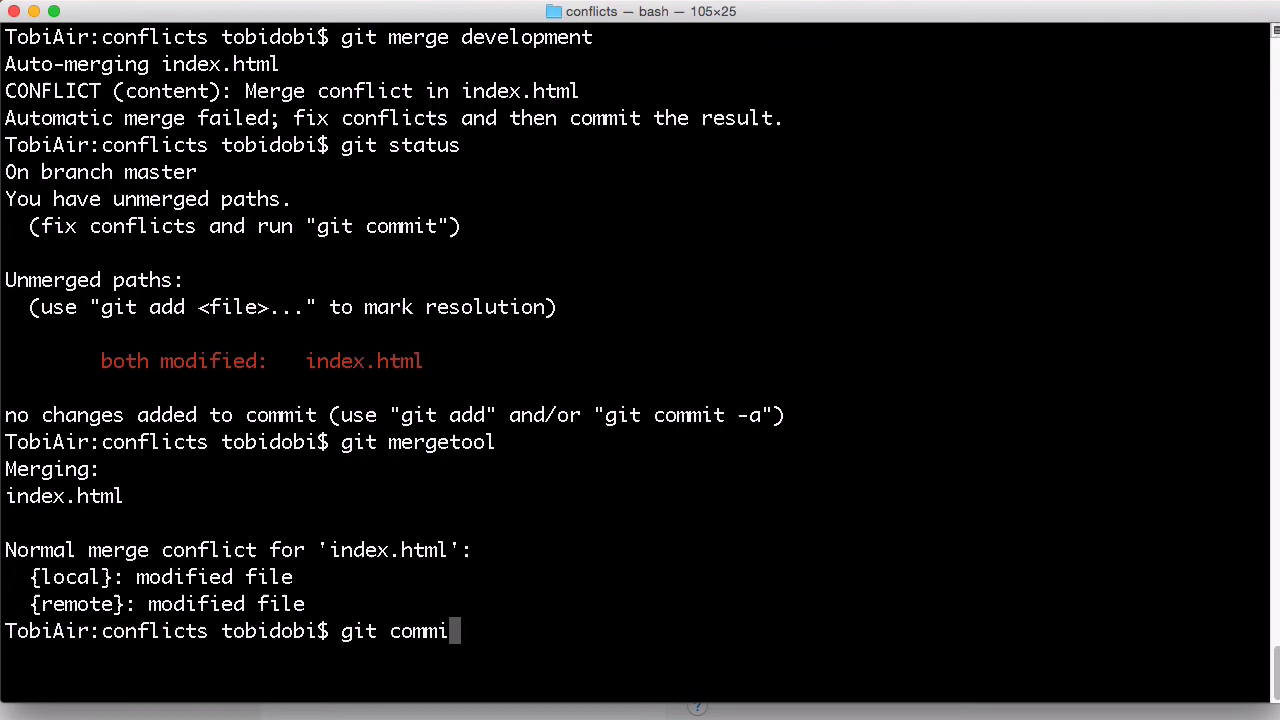
- Clear the partial commit line and enter git merge --abort at the prompt
{"action": "key", "text": "enter"}
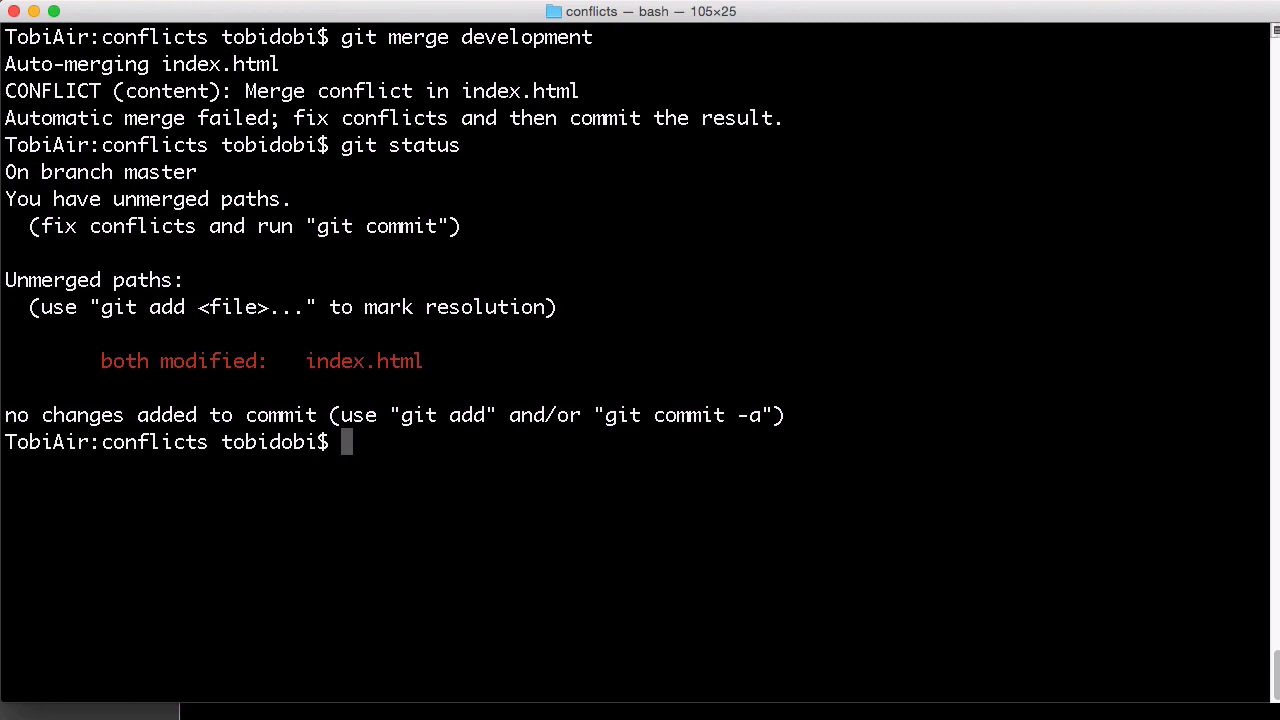
{"action": "type", "text": "git merge --abort"}
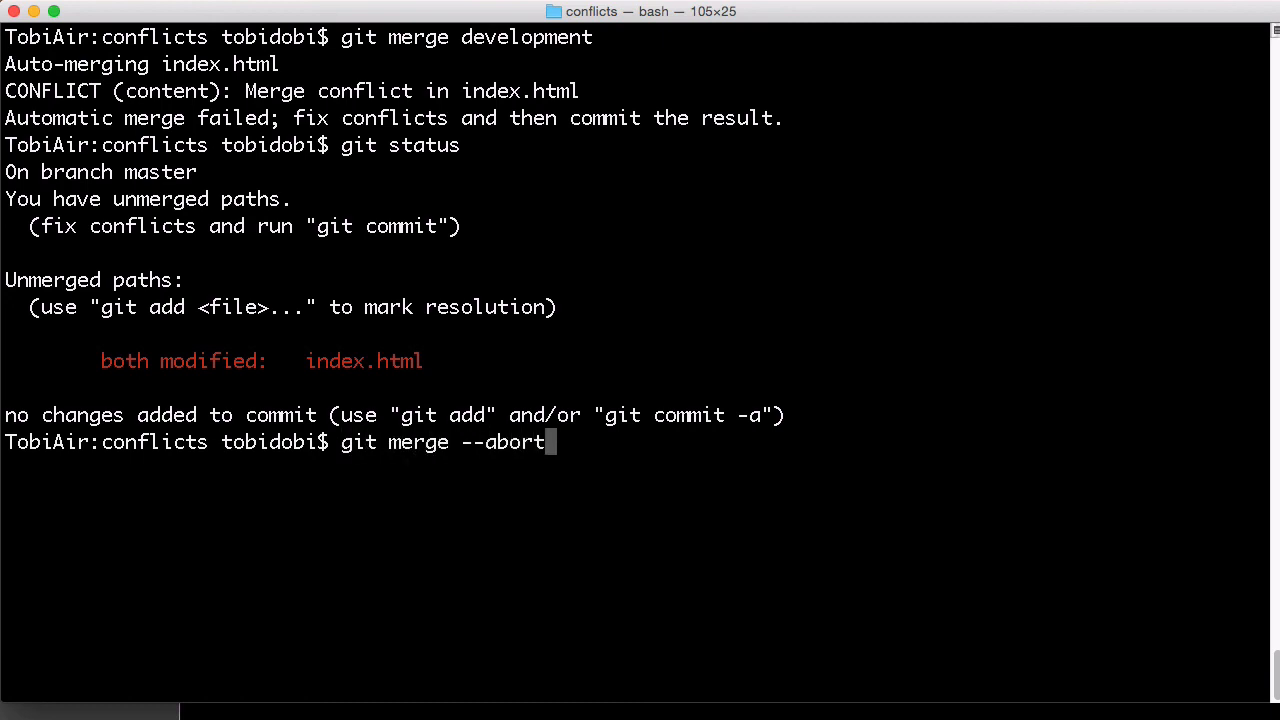